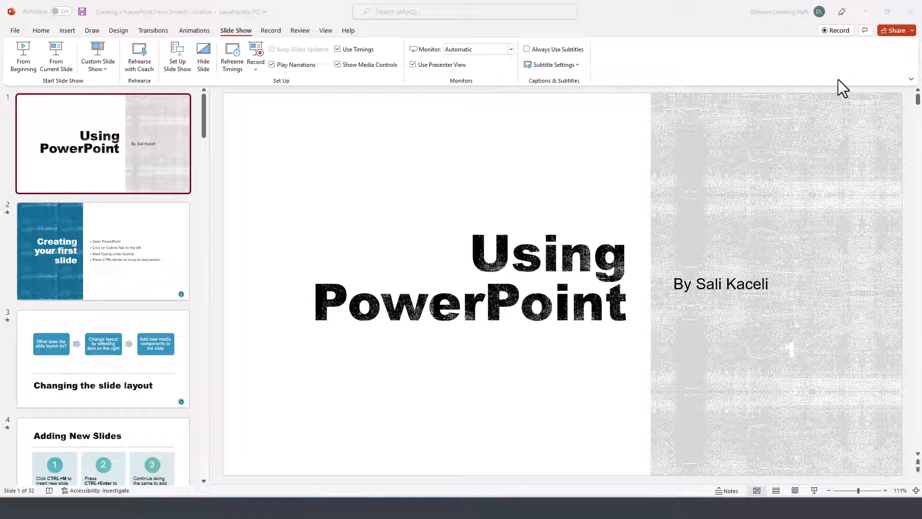
{"action": "mouse_move", "coordinate": [858, 213]}
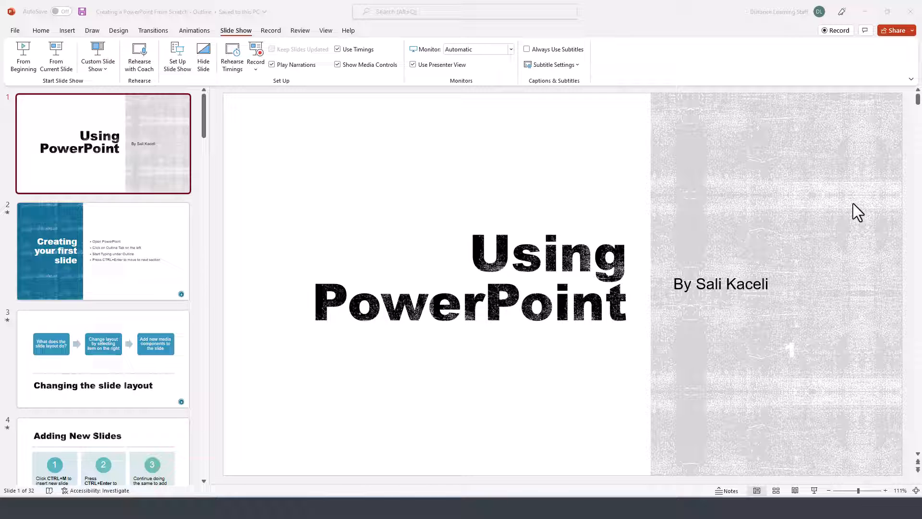
{"action": "mouse_move", "coordinate": [115, 190]}
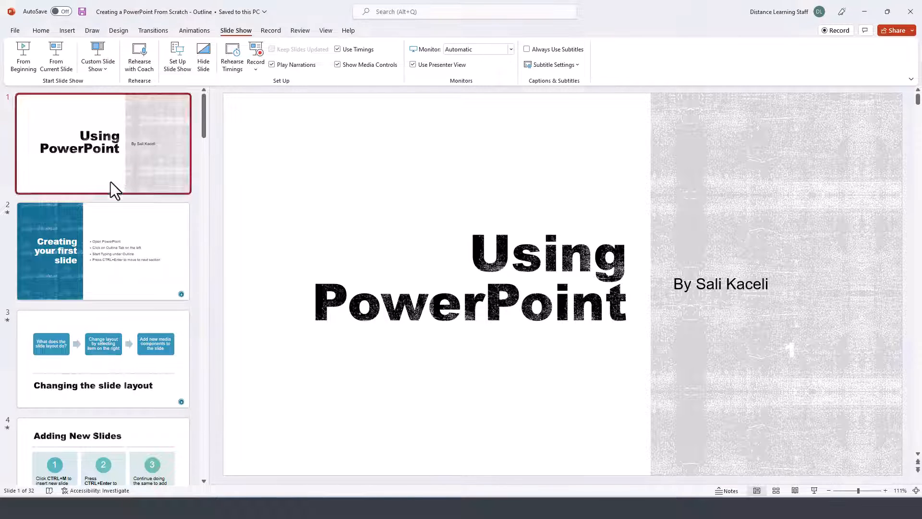
{"action": "mouse_move", "coordinate": [115, 187]}
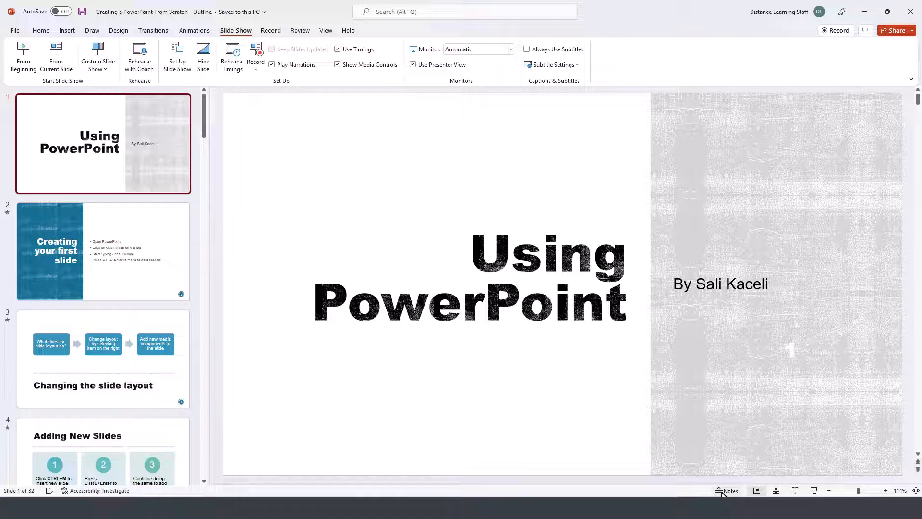
{"action": "mouse_move", "coordinate": [731, 490]}
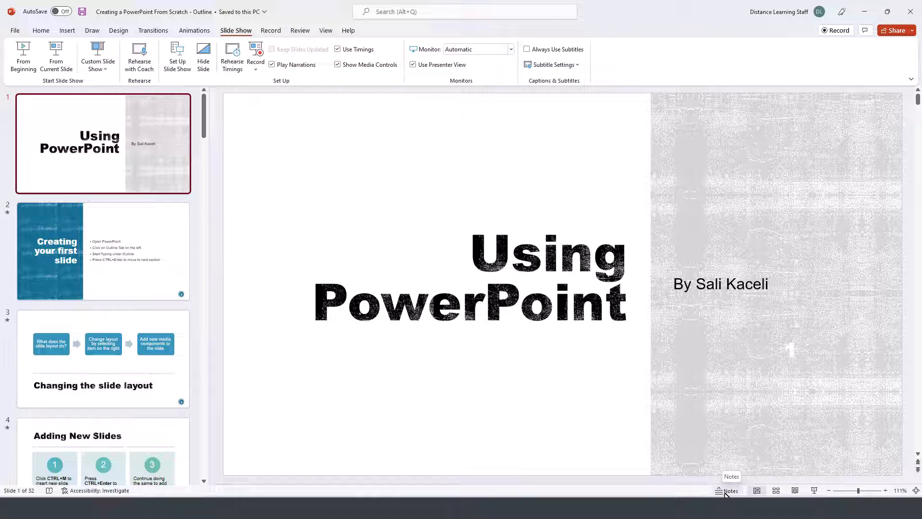
Show the Notes pane and give the title slide the speaker note "Welcome to PowerPoint."
{"action": "left_click", "coordinate": [730, 490]}
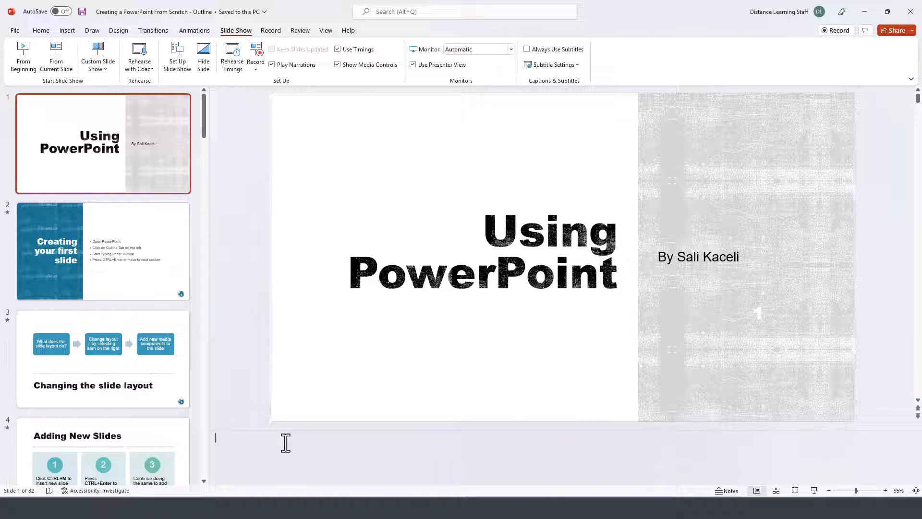
{"action": "left_click", "coordinate": [103, 251]}
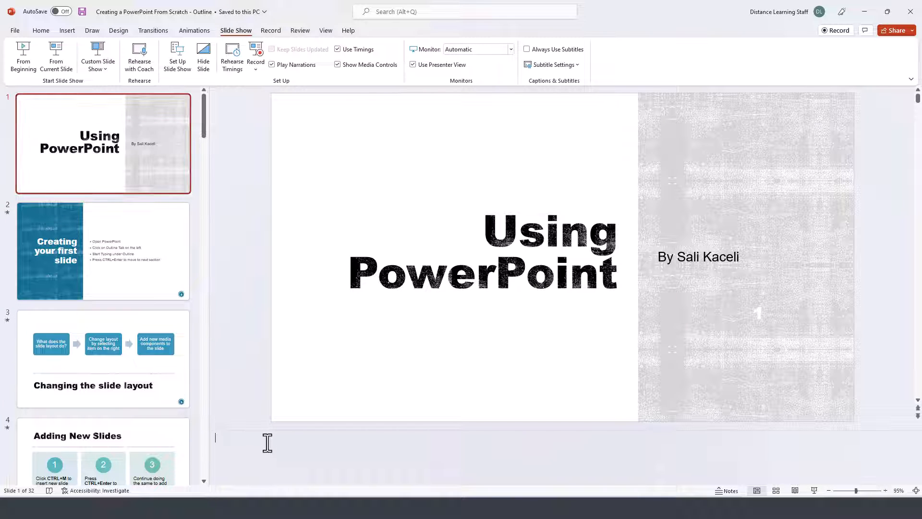
{"action": "type", "text": "Welcome to PowerPoint."}
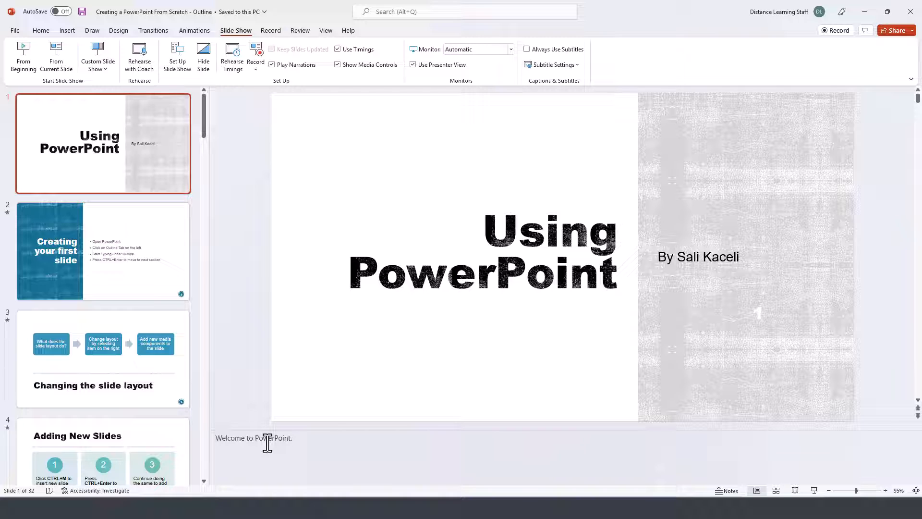
{"action": "left_click", "coordinate": [292, 437]}
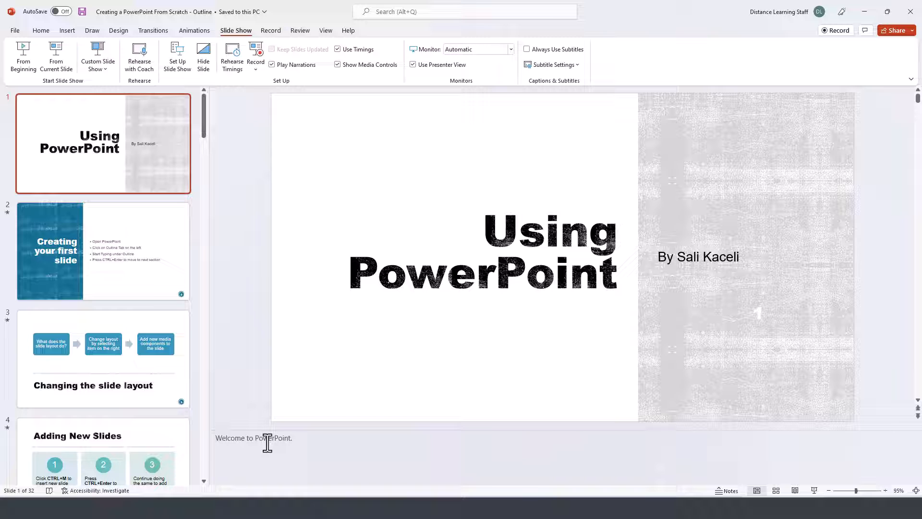
{"action": "mouse_move", "coordinate": [162, 172]}
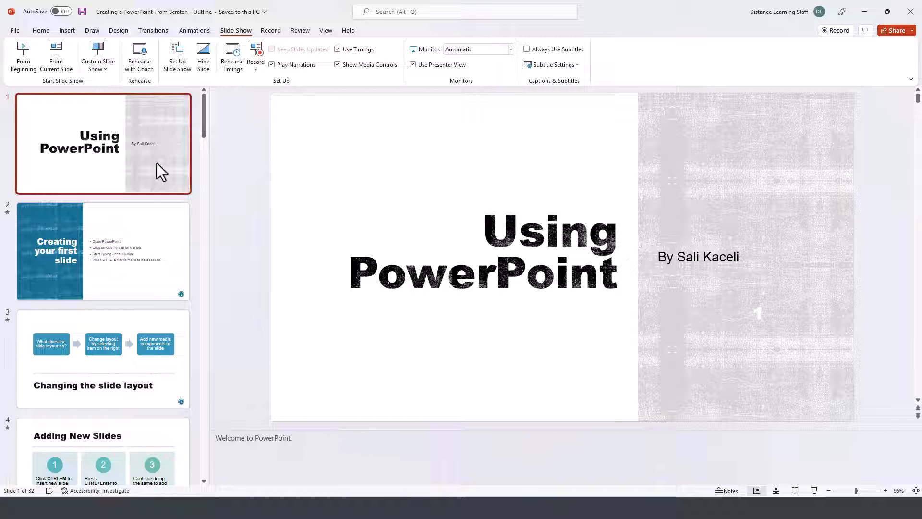
{"action": "left_click", "coordinate": [103, 252]}
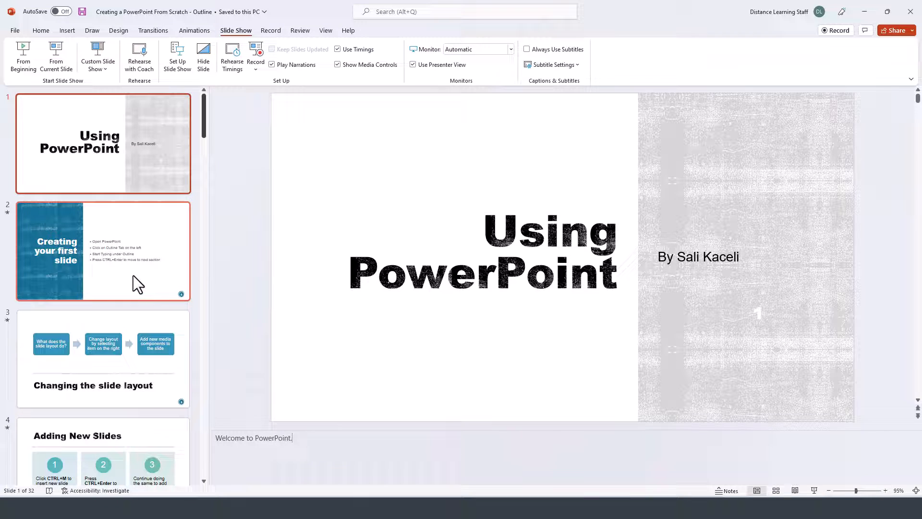
{"action": "left_click", "coordinate": [102, 251]}
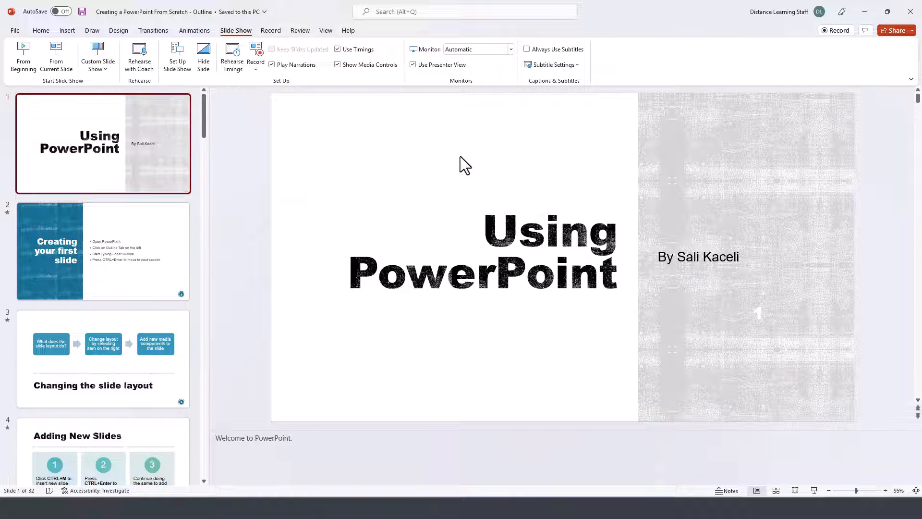
{"action": "mouse_move", "coordinate": [441, 65]}
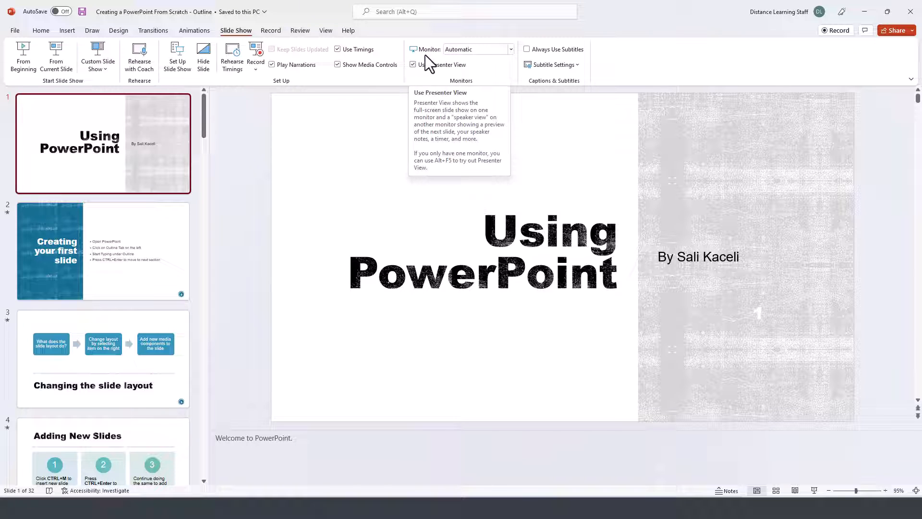
{"action": "mouse_move", "coordinate": [475, 318]}
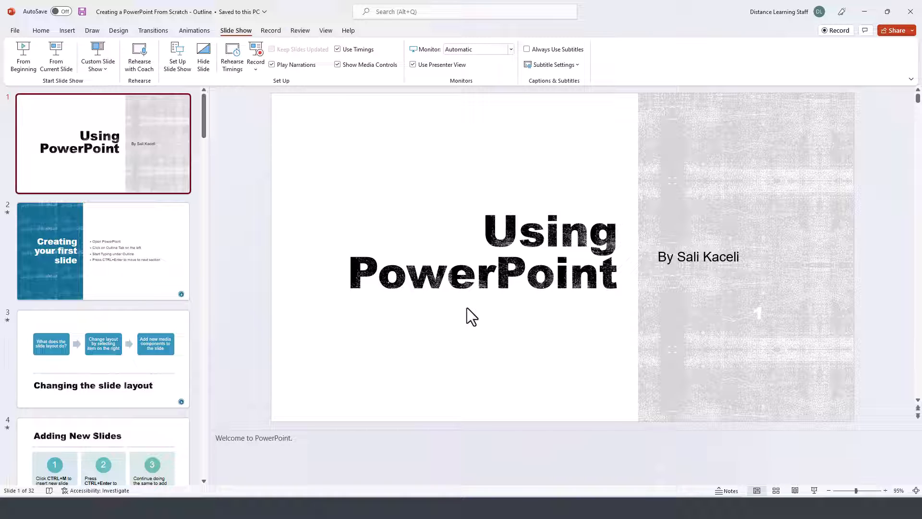
{"action": "mouse_move", "coordinate": [513, 247]}
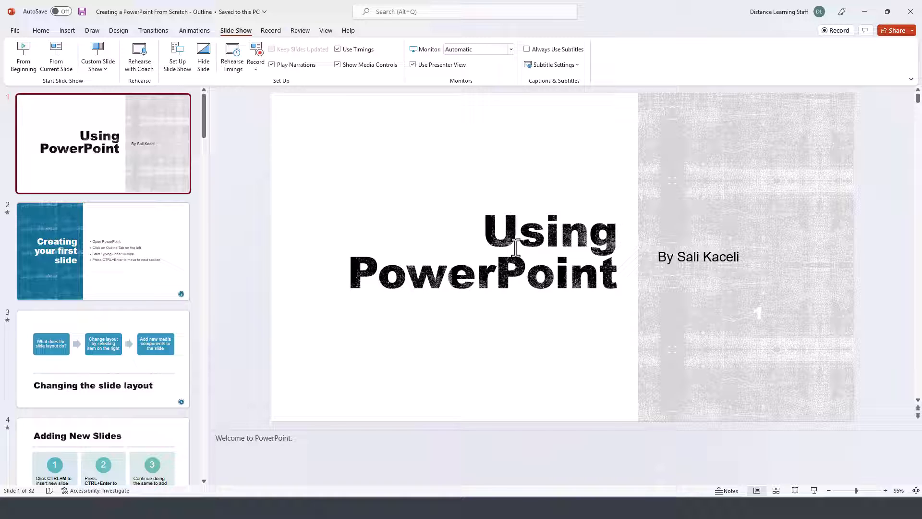
{"action": "mouse_move", "coordinate": [241, 37]}
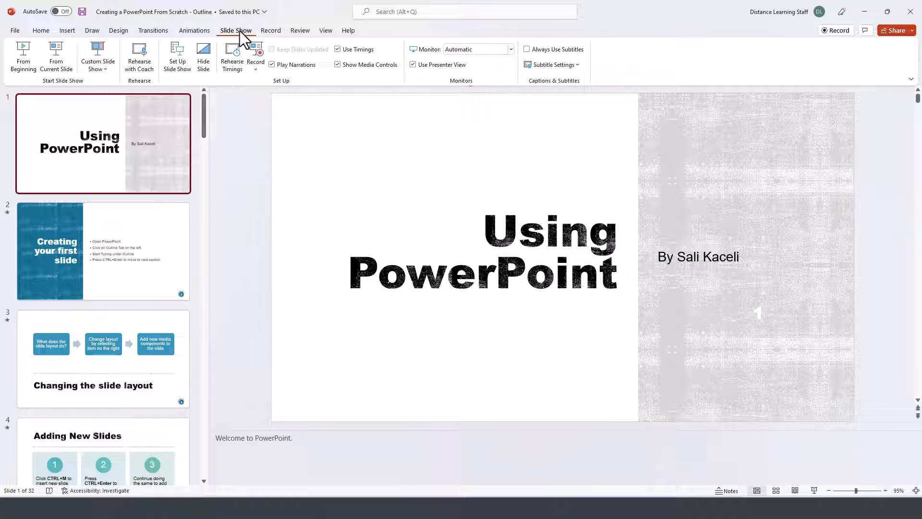
{"action": "mouse_move", "coordinate": [241, 39]}
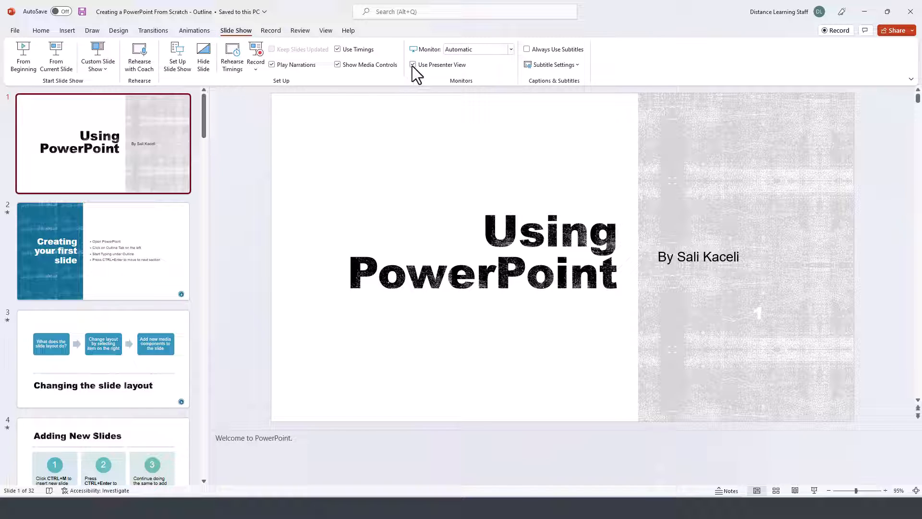
{"action": "mouse_move", "coordinate": [477, 49]}
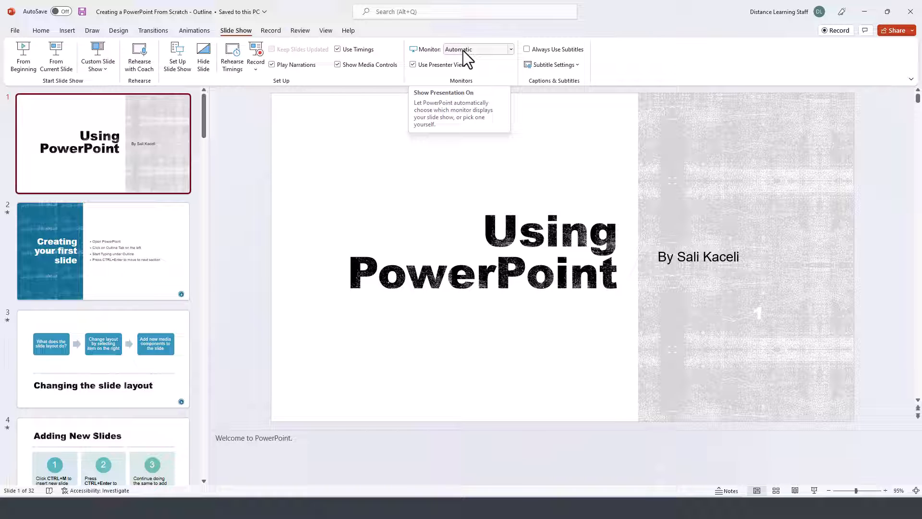
{"action": "mouse_move", "coordinate": [434, 68]}
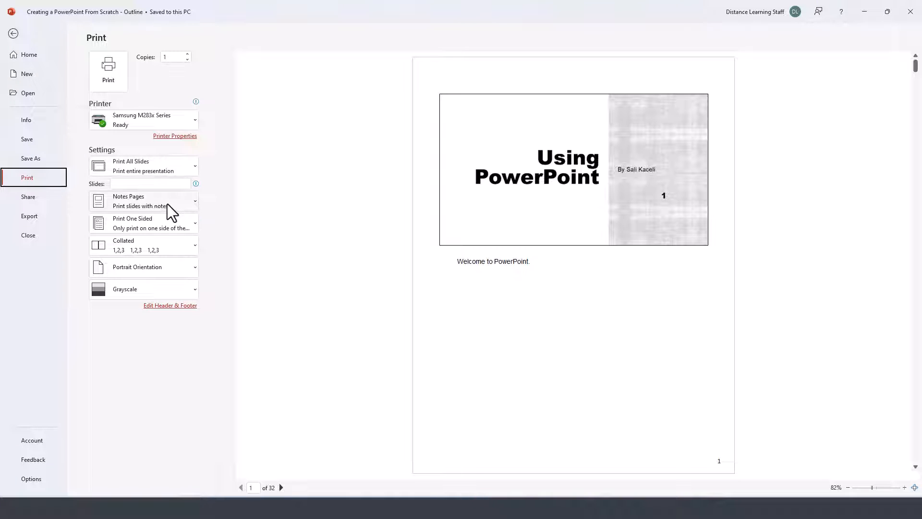
Choose the Notes Pages print layout and advance the preview to page 2
{"action": "left_click", "coordinate": [144, 200]}
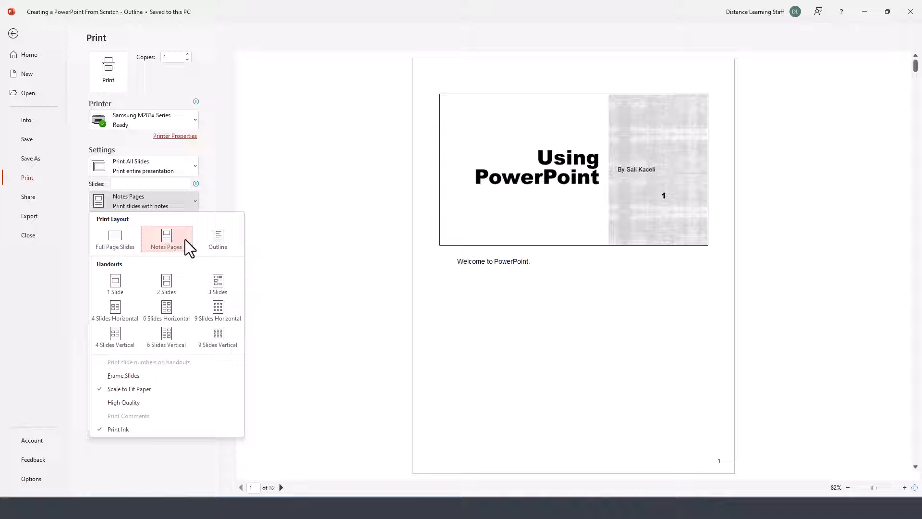
{"action": "mouse_move", "coordinate": [170, 252]}
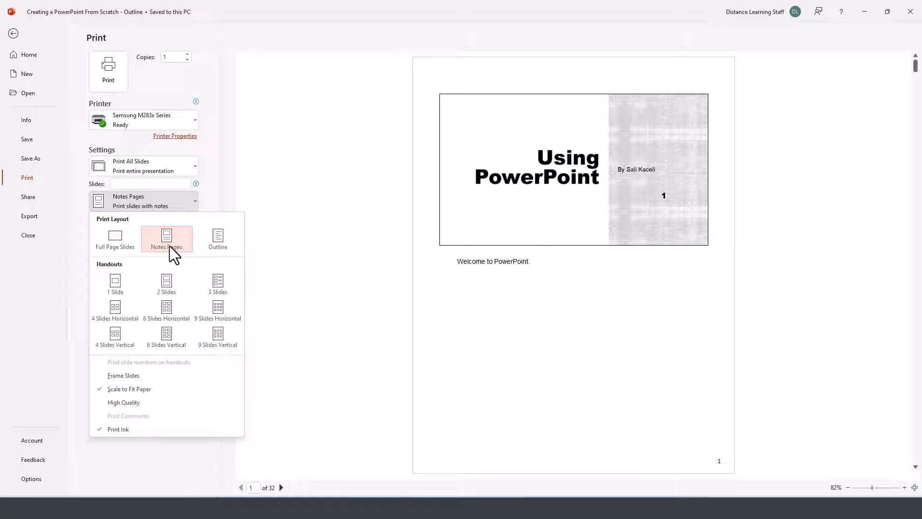
{"action": "left_click", "coordinate": [165, 239]}
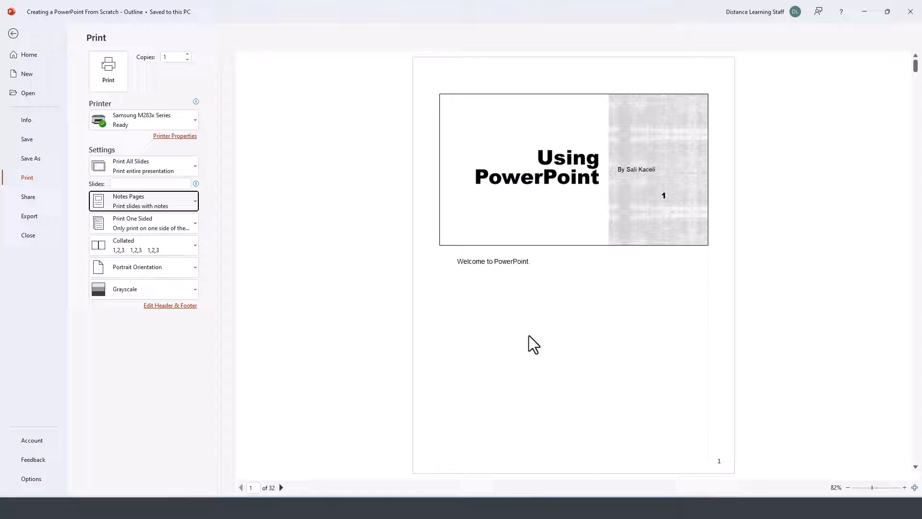
{"action": "left_click", "coordinate": [281, 487]}
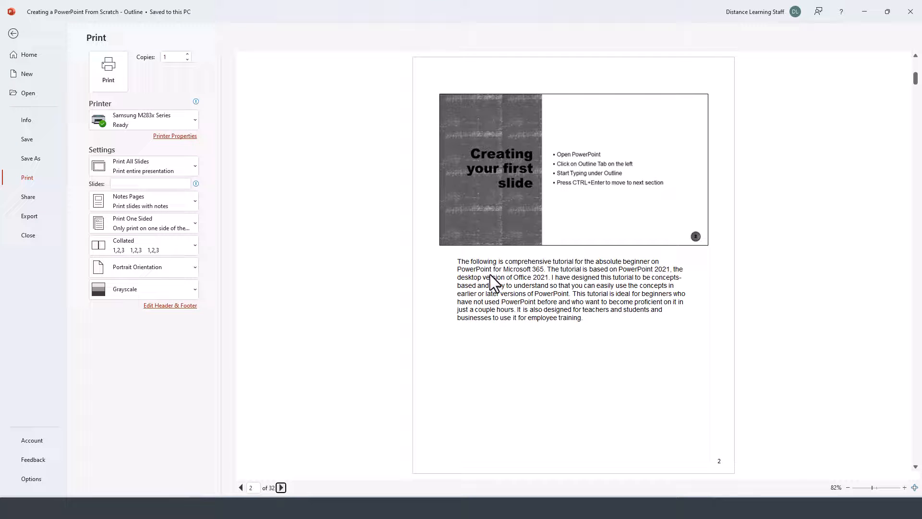
{"action": "mouse_move", "coordinate": [466, 278]}
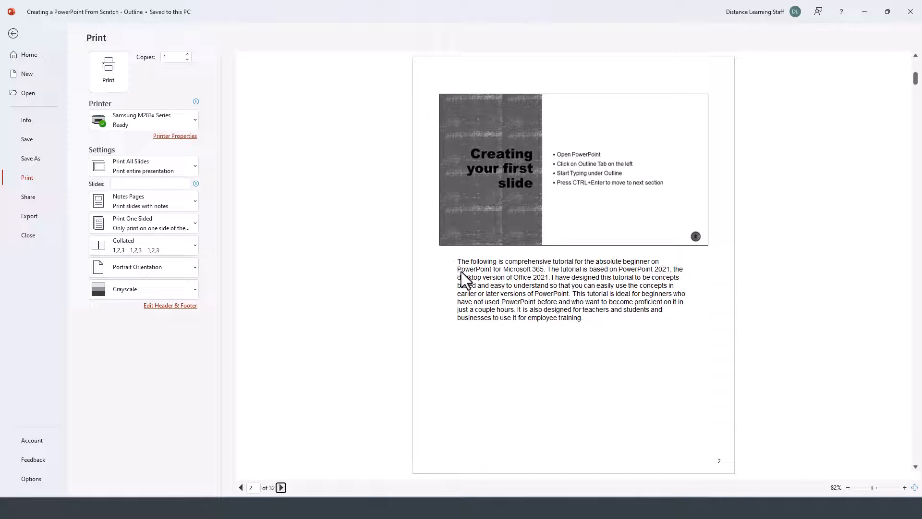